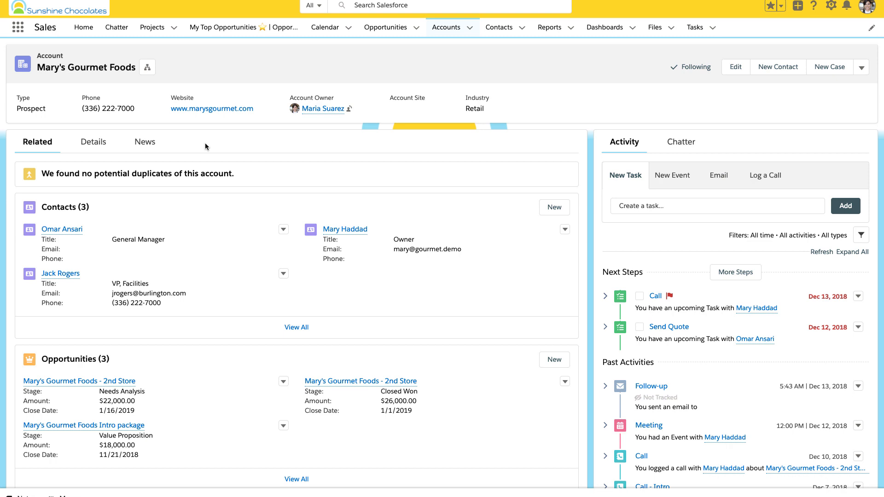
# Step: Scroll the report and try horizontal bars and columns, keeping the chart as stacked bars
pyautogui.scroll(-3)
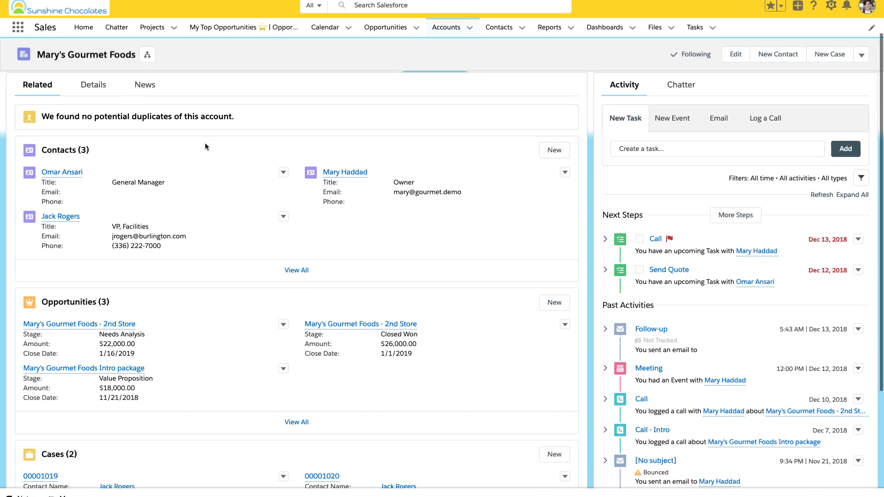
pyautogui.scroll(-3)
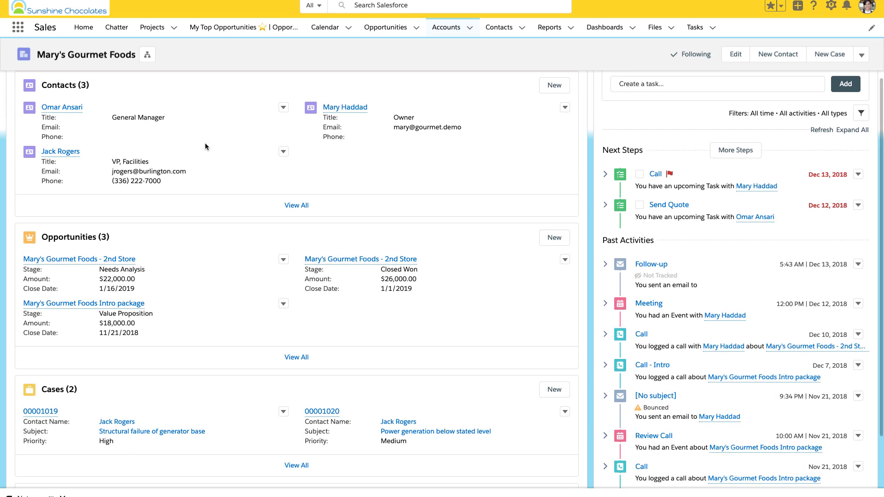
pyautogui.scroll(-3)
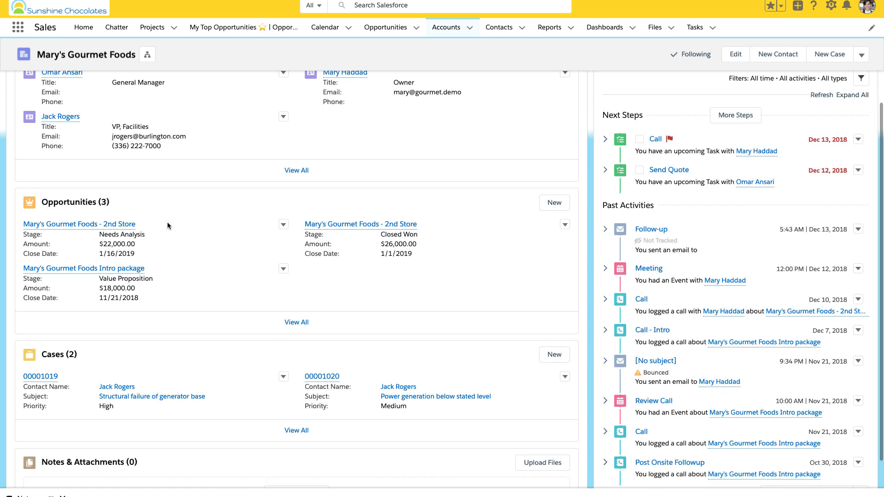
pyautogui.scroll(3)
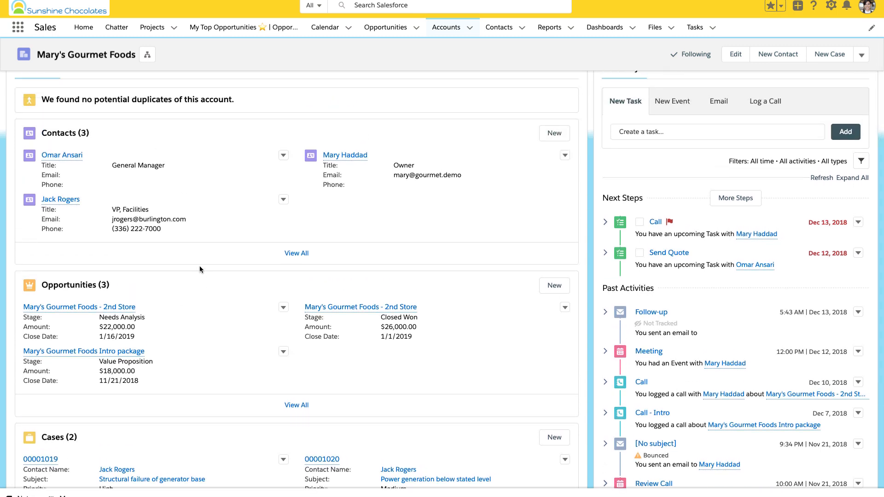
pyautogui.scroll(3)
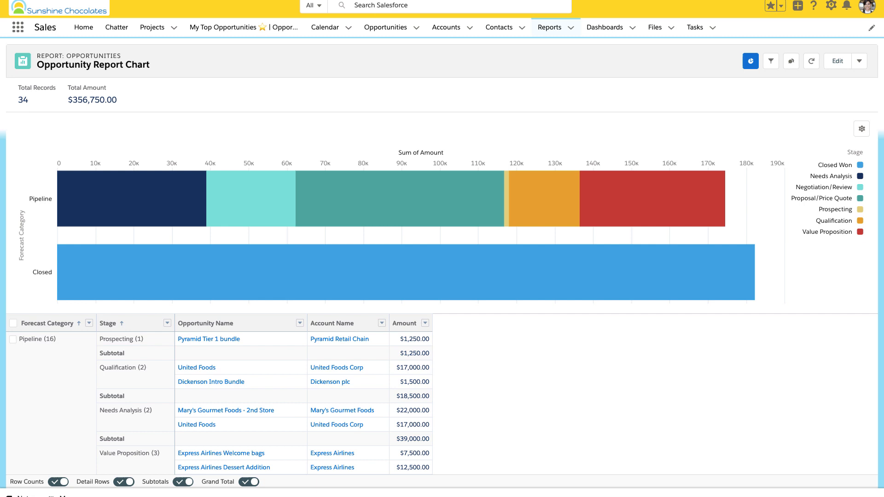
pyautogui.moveTo(347, 51)
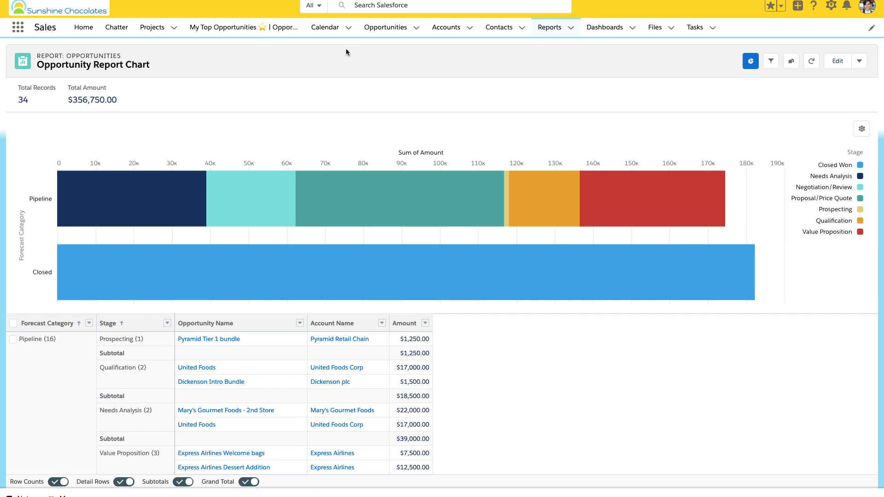
pyautogui.moveTo(778, 78)
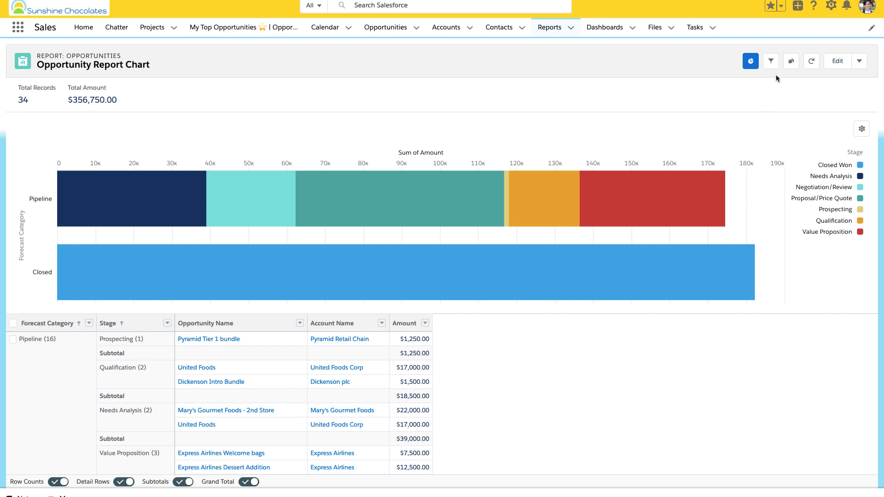
pyautogui.moveTo(862, 129)
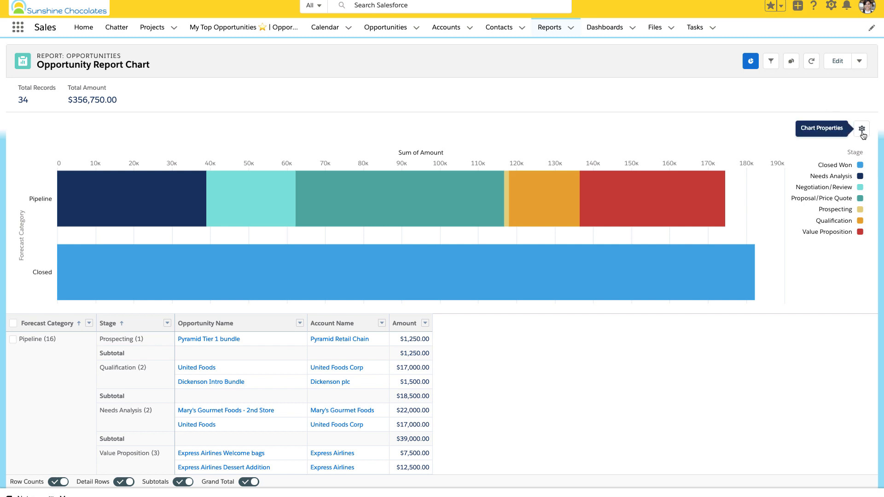
pyautogui.click(862, 129)
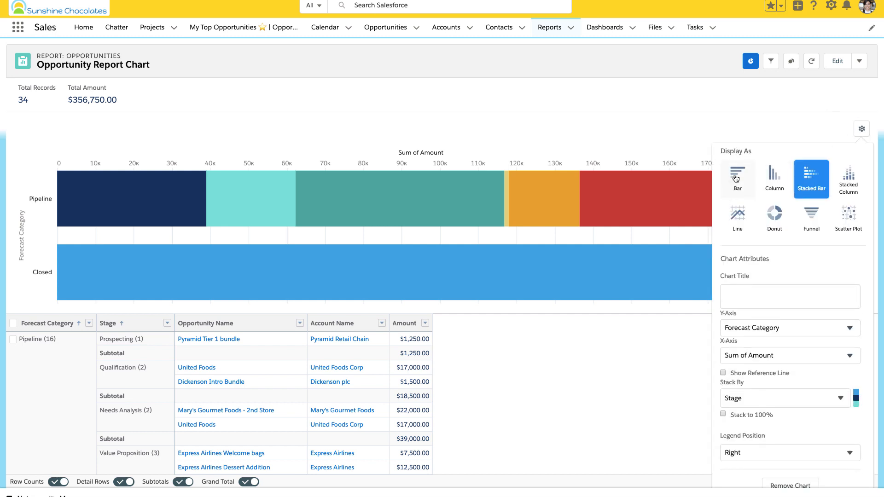
pyautogui.click(736, 176)
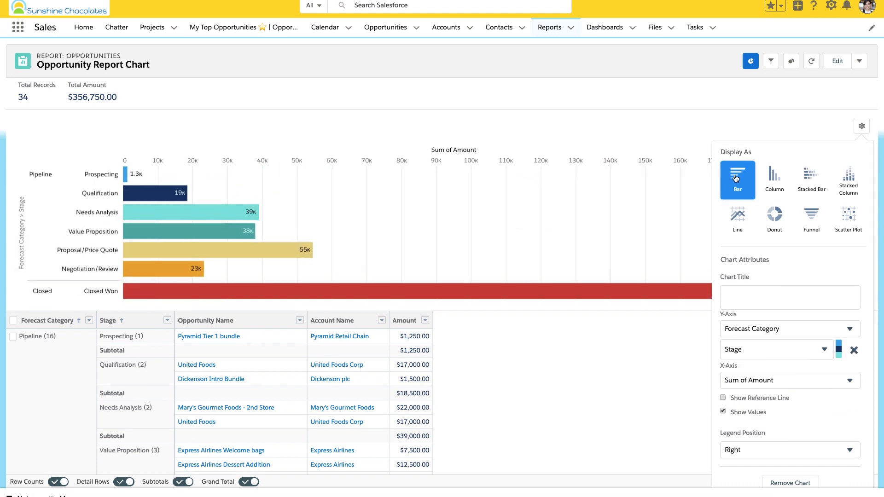
pyautogui.click(774, 173)
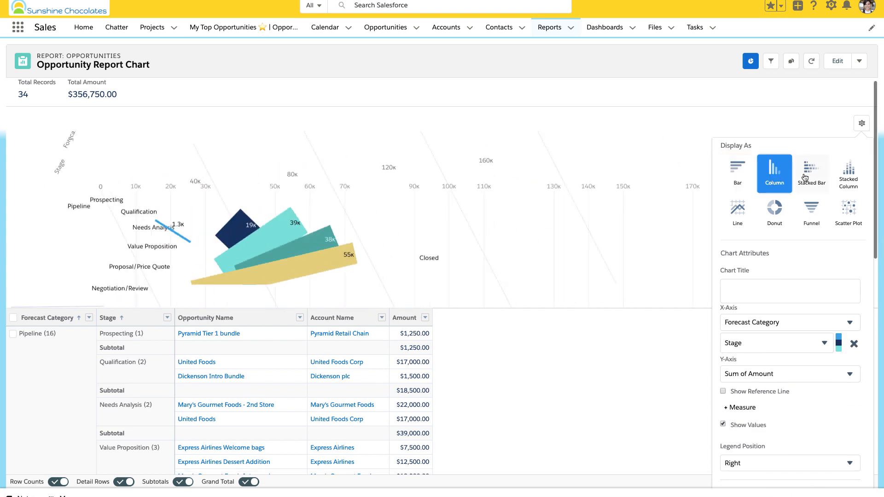
pyautogui.click(810, 170)
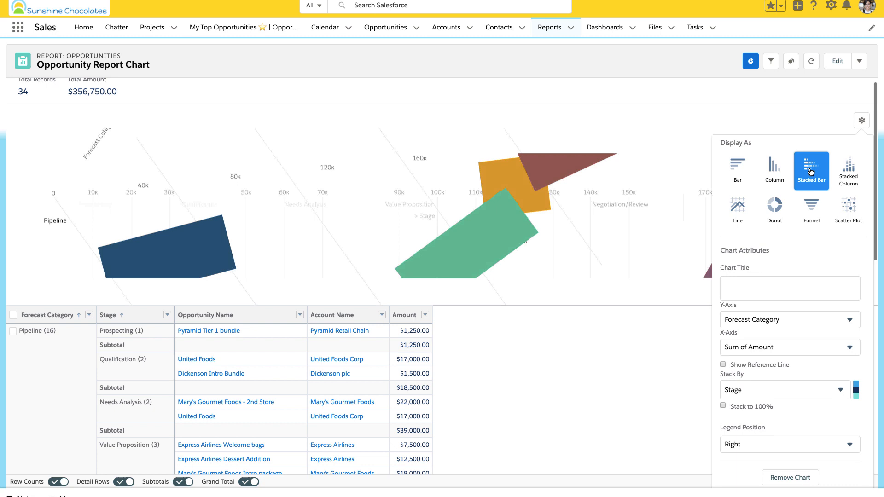
pyautogui.click(810, 171)
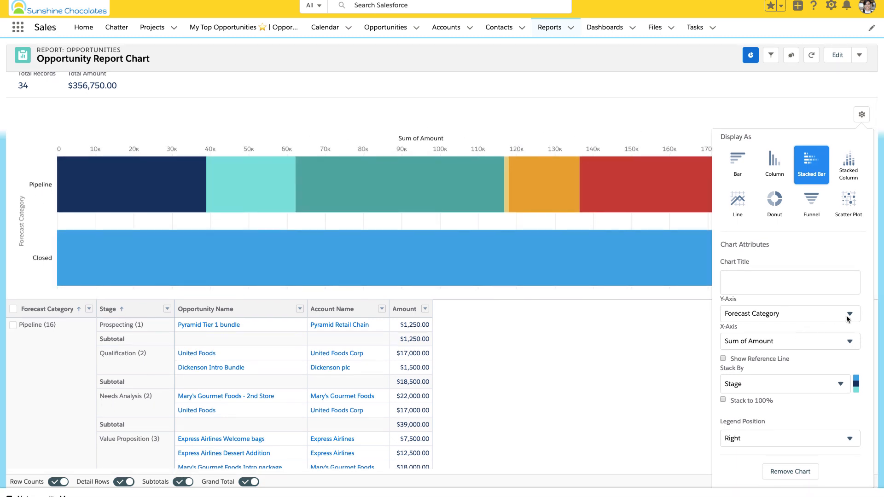
# Step: Keep Forecast Category and Sum of Amount, view the filters, then return to Mary's Gourmet Foods
pyautogui.click(849, 314)
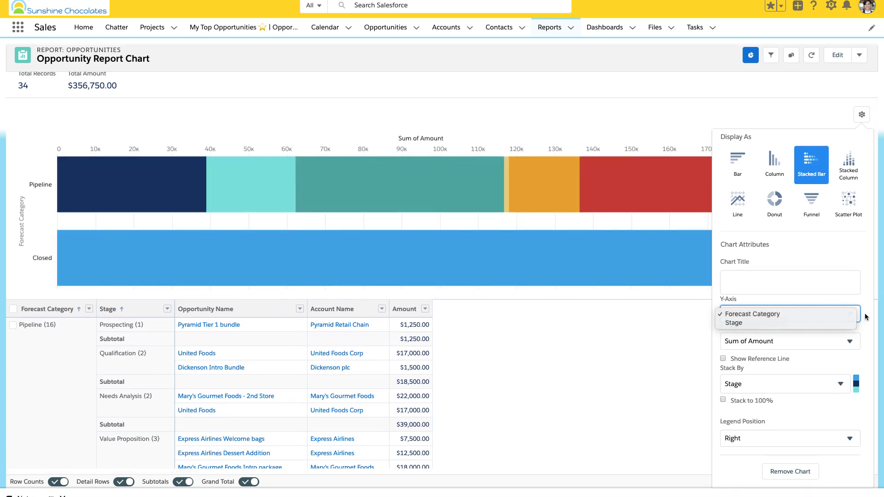
pyautogui.click(751, 314)
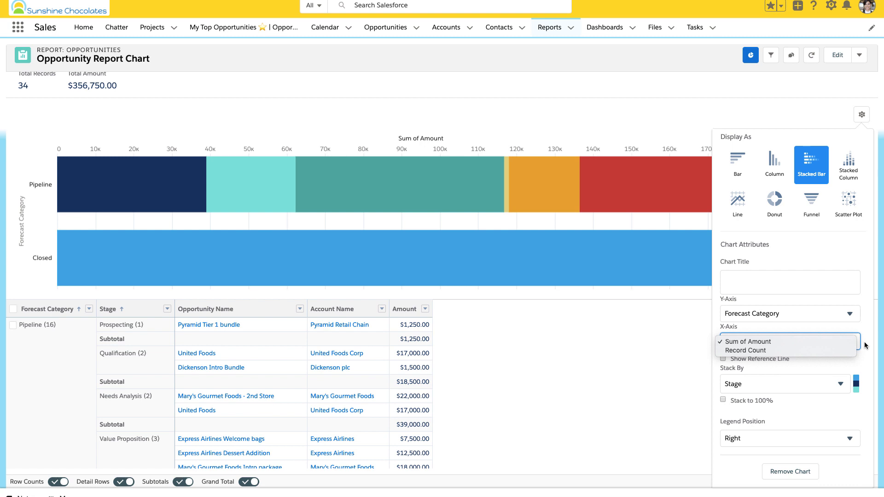
pyautogui.click(747, 341)
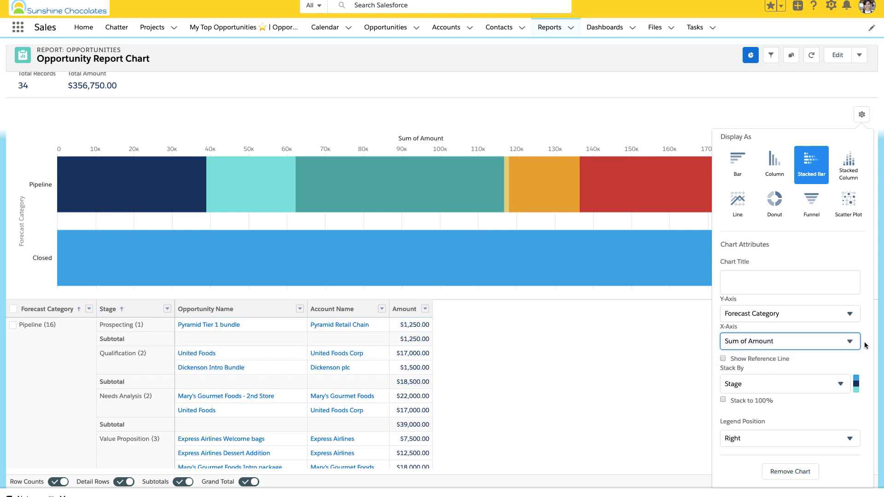
pyautogui.click(862, 115)
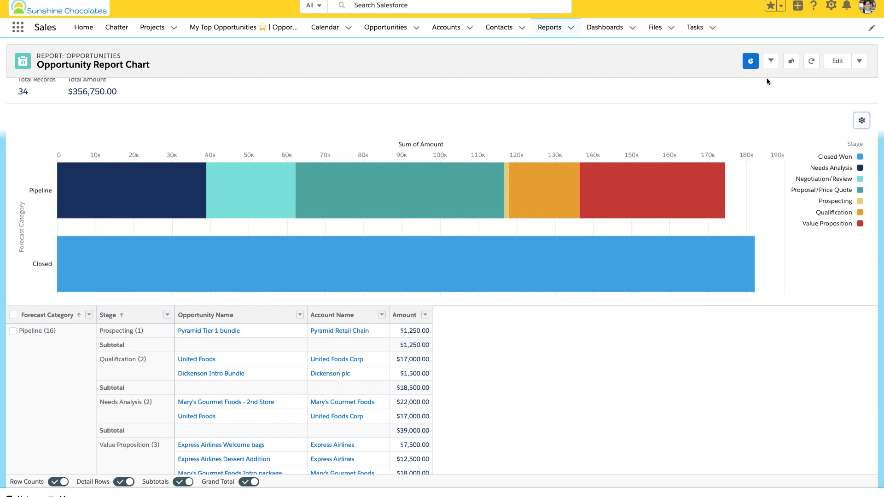
pyautogui.click(770, 61)
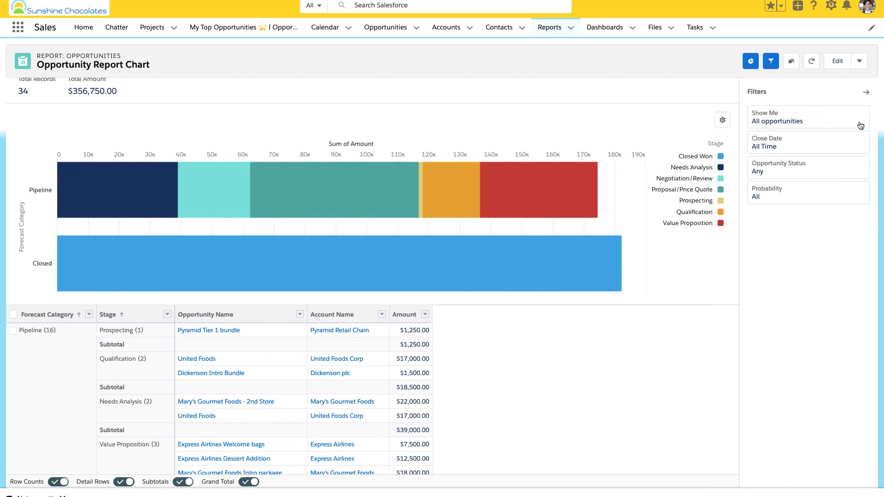
pyautogui.moveTo(840, 218)
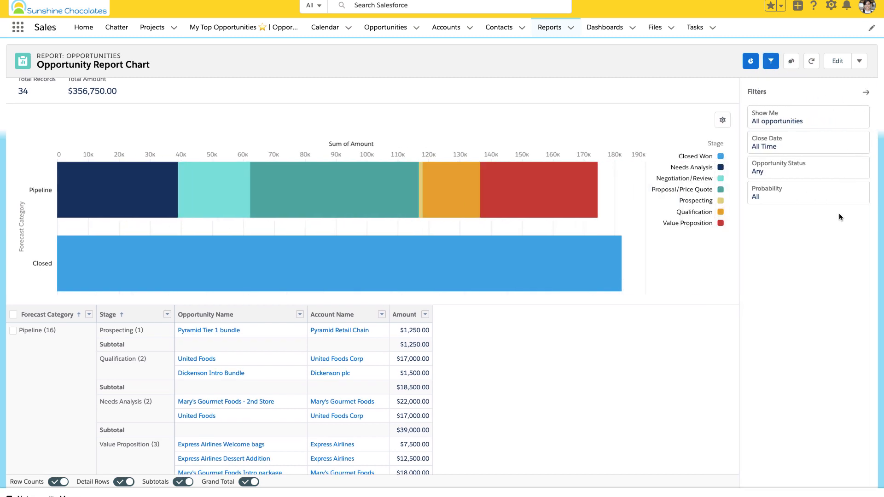
pyautogui.moveTo(262, 115)
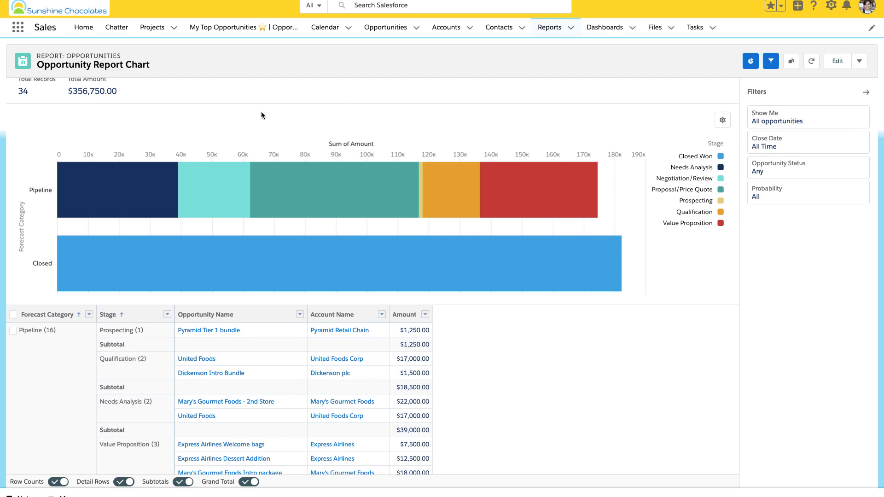
pyautogui.click(342, 401)
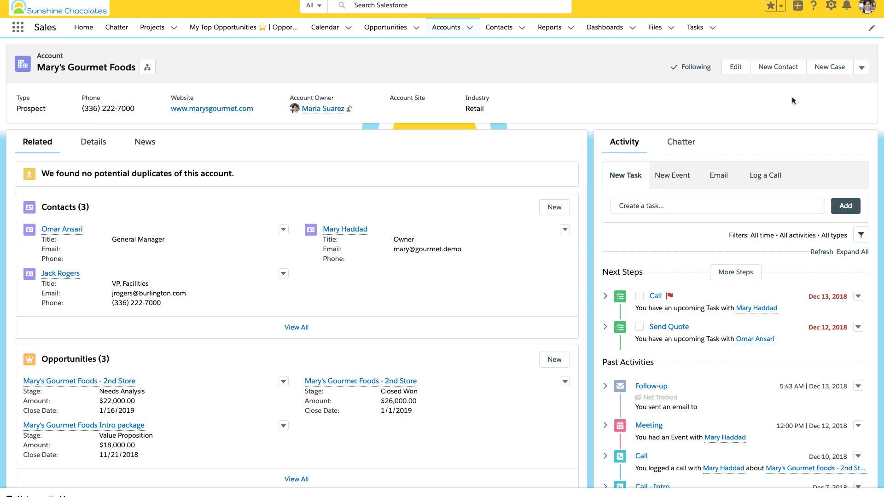
pyautogui.moveTo(828, 5)
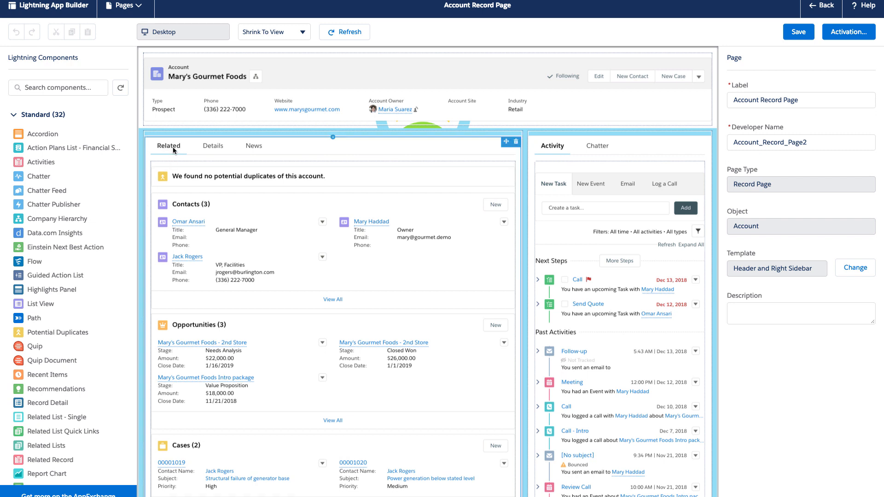
# Step: Add a fourth tab with the custom label 'Opportunity' to the tab set and select it
pyautogui.click(168, 145)
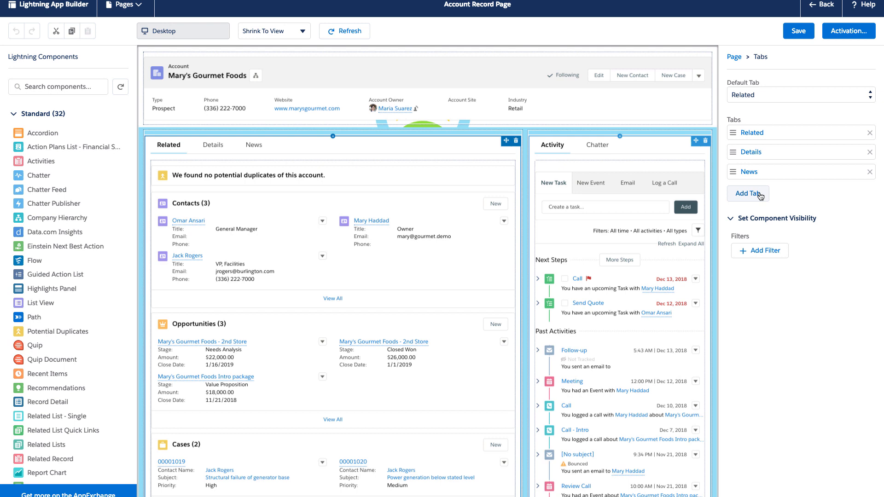
pyautogui.click(748, 193)
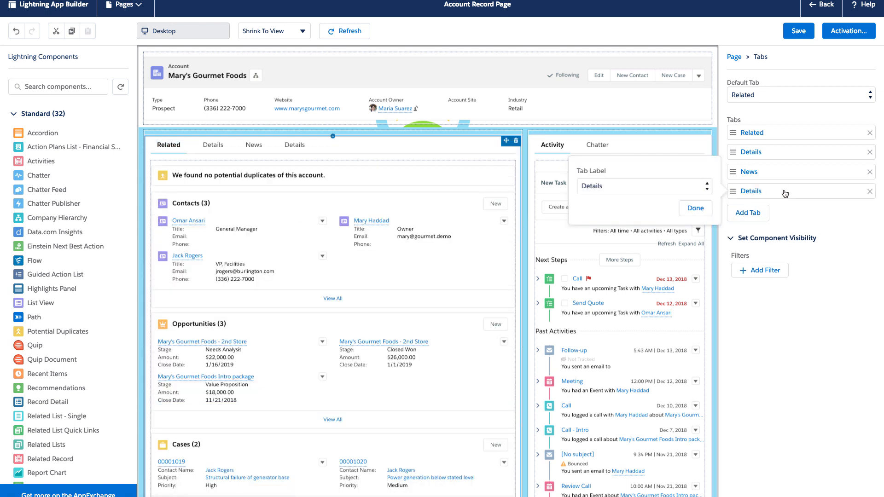
pyautogui.click(700, 186)
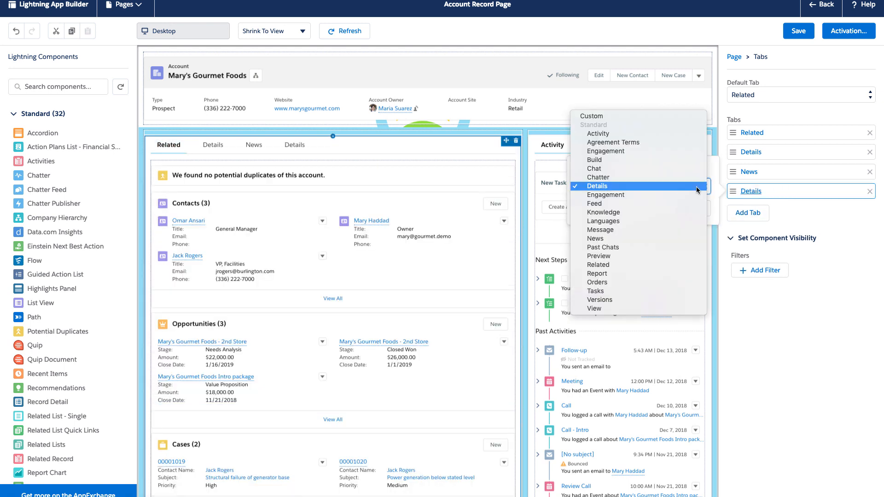
pyautogui.click(591, 116)
pyautogui.write('Opportunity 📊')
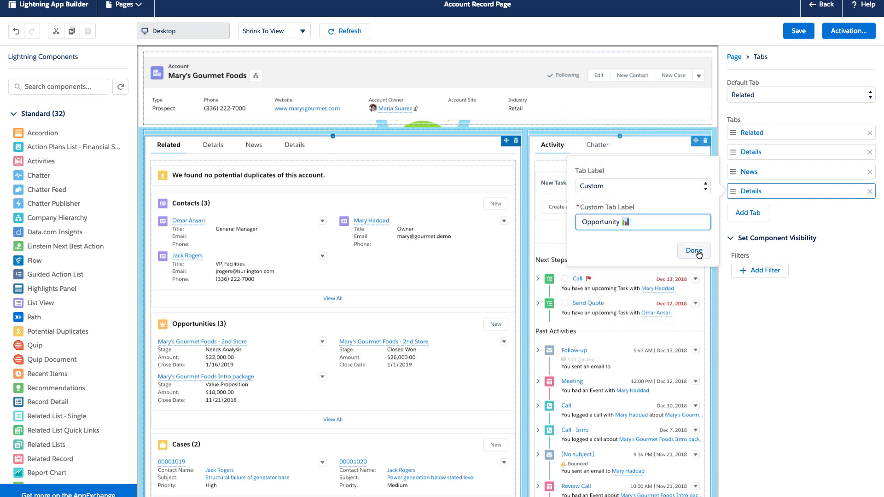
pyautogui.click(693, 251)
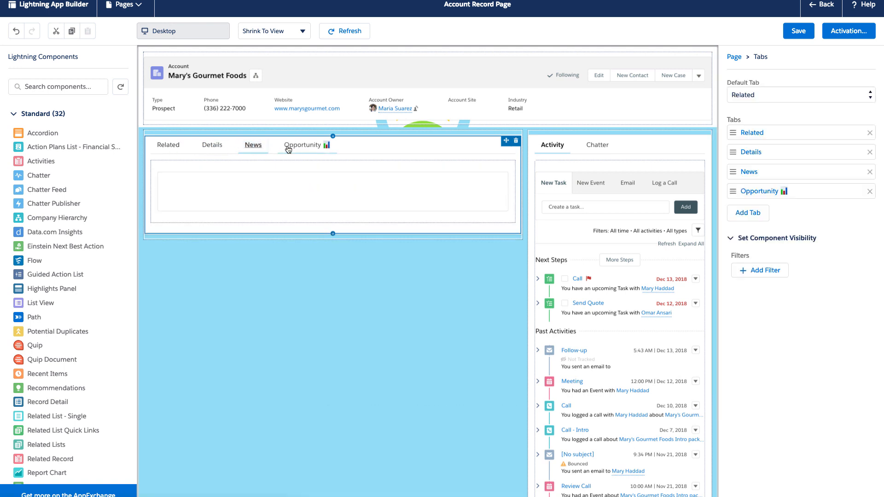
pyautogui.click(304, 144)
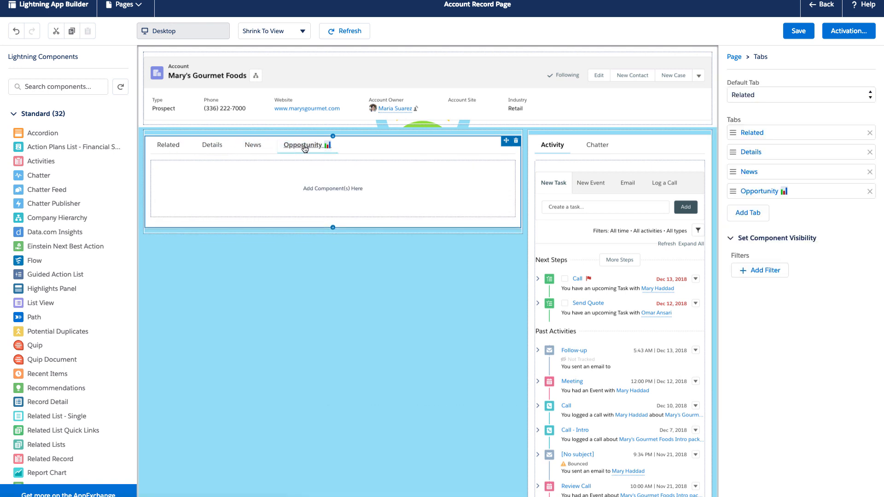
pyautogui.moveTo(268, 199)
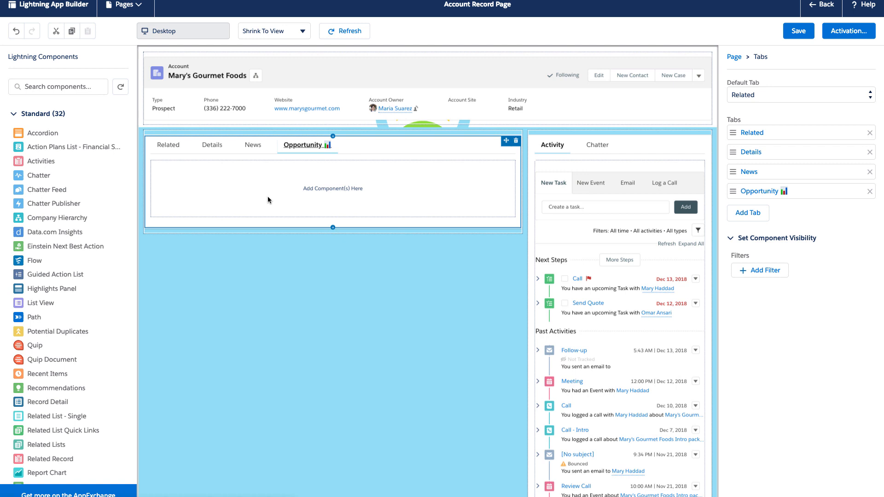
pyautogui.moveTo(47, 473)
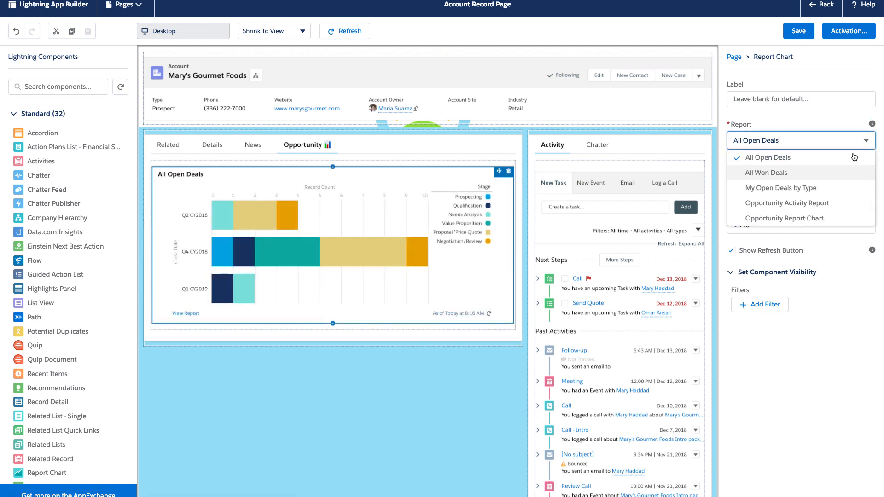
# Step: Set the Report Chart to the Opportunity Report Chart report, filtered by Account ID
pyautogui.click(785, 219)
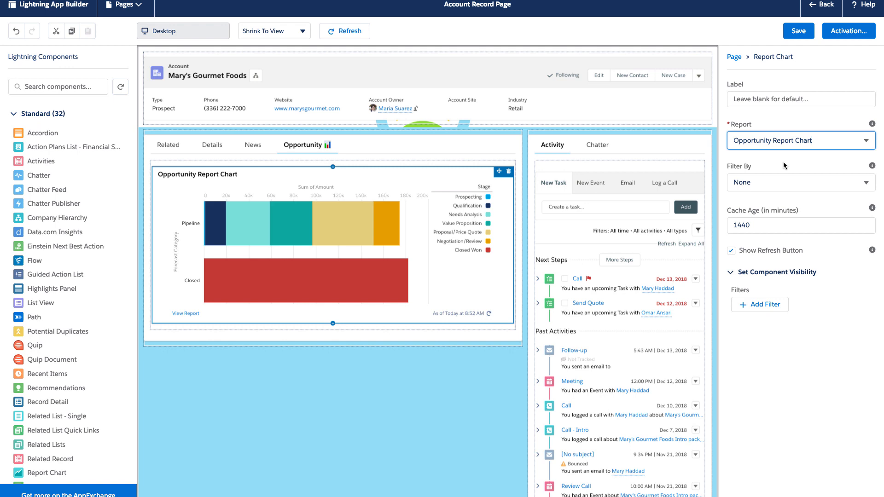
pyautogui.moveTo(880, 171)
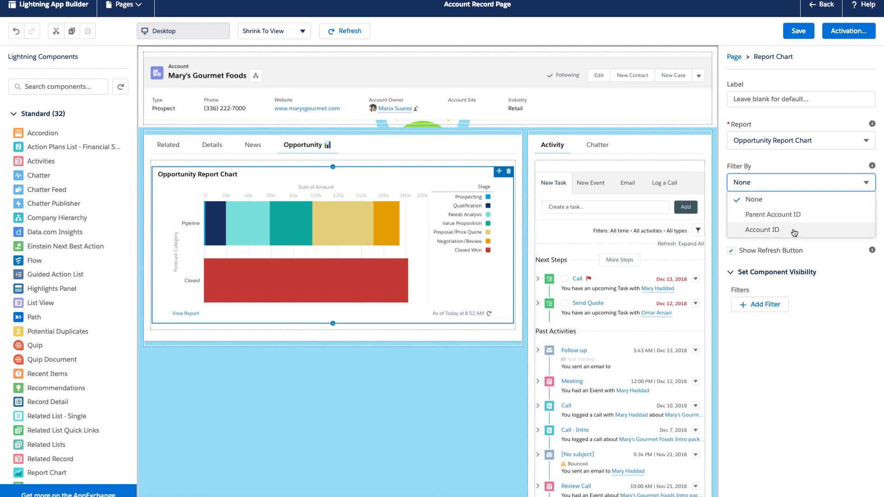
pyautogui.click(762, 229)
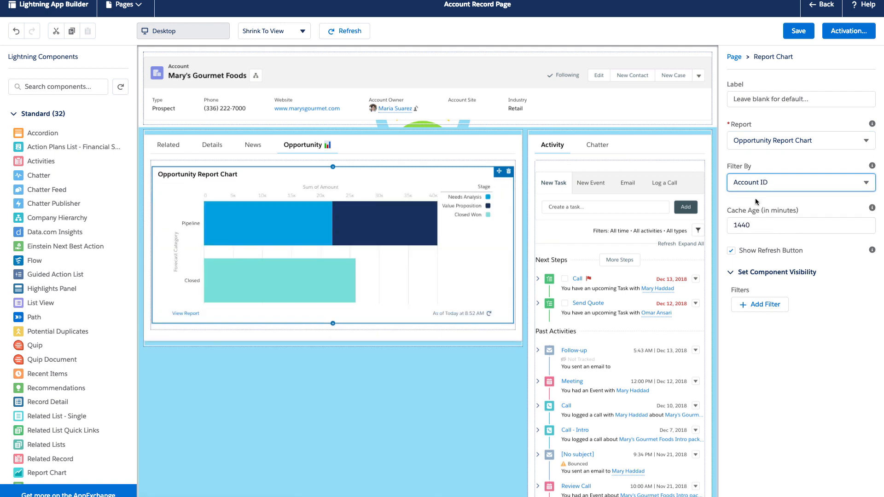
pyautogui.click(799, 182)
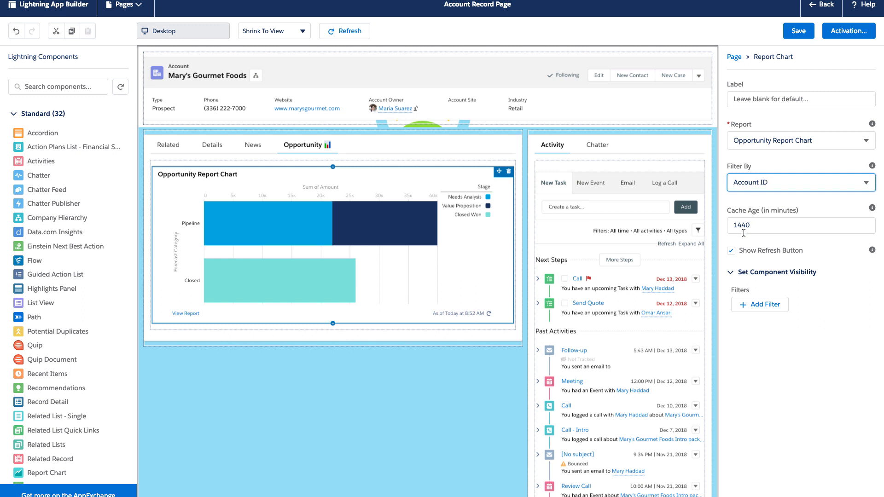
pyautogui.click(800, 182)
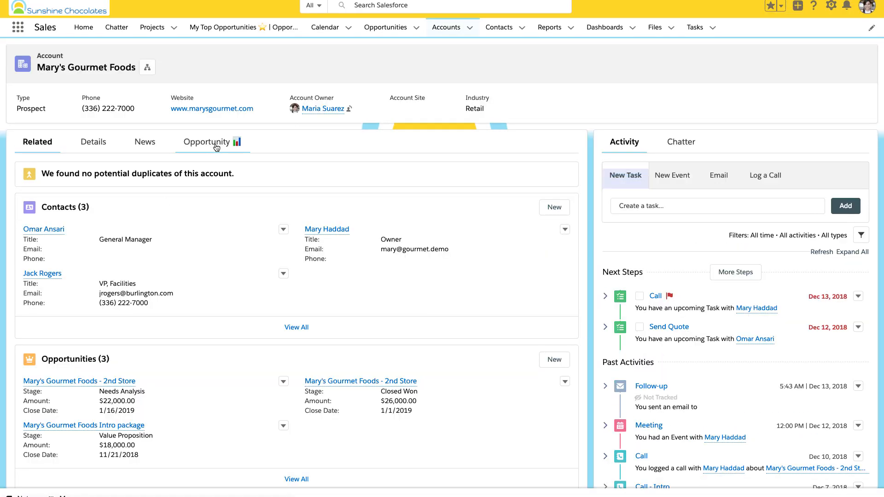
# Step: Open the Opportunity tab on Mary's Gourmet Foods' account record
pyautogui.click(207, 141)
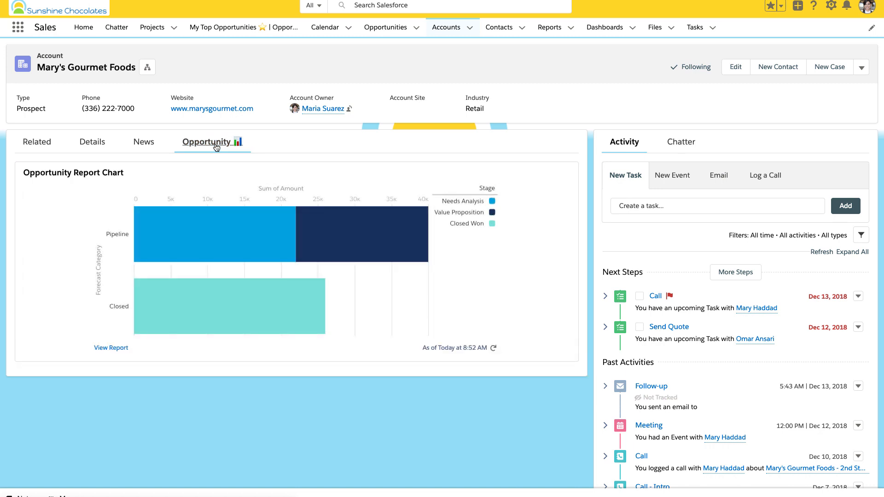
pyautogui.moveTo(231, 231)
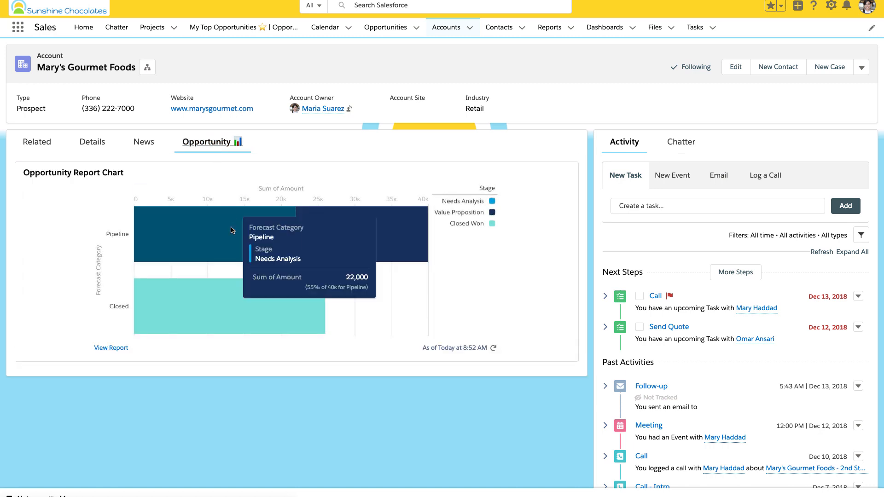
pyautogui.moveTo(366, 224)
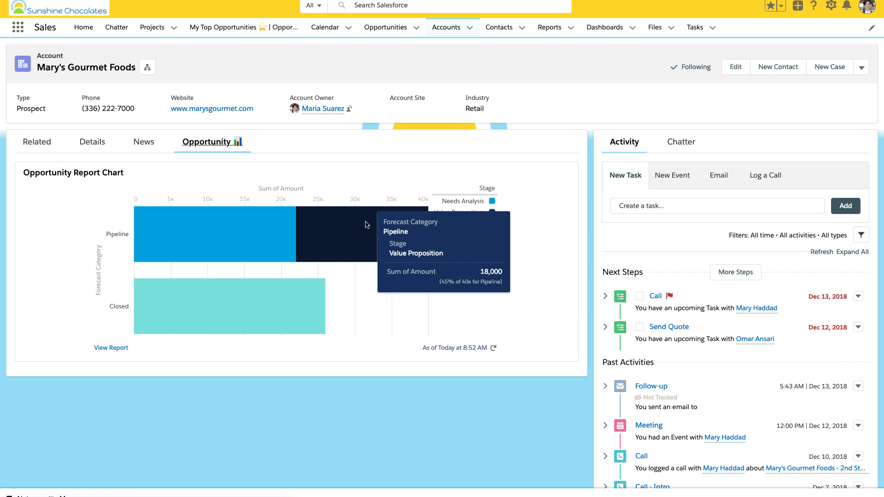
pyautogui.moveTo(111, 347)
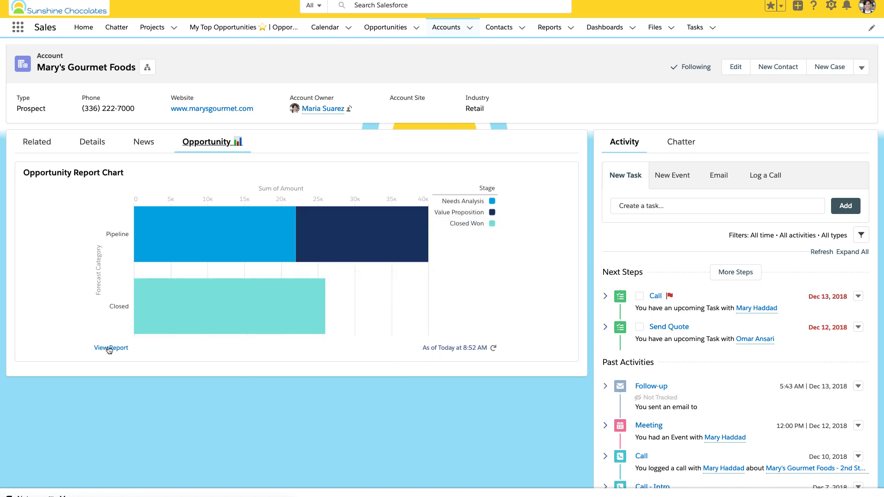
# Step: Open the full Opportunity Report Chart report from the account's chart
pyautogui.click(110, 348)
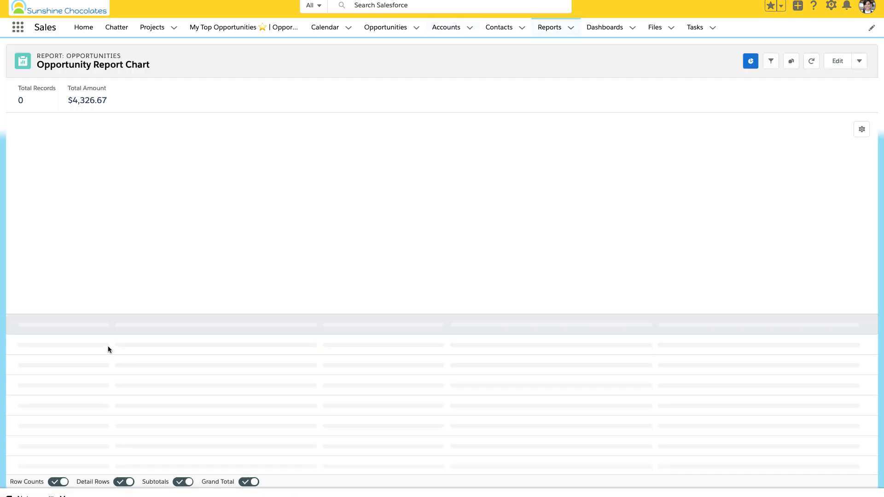
pyautogui.click(770, 61)
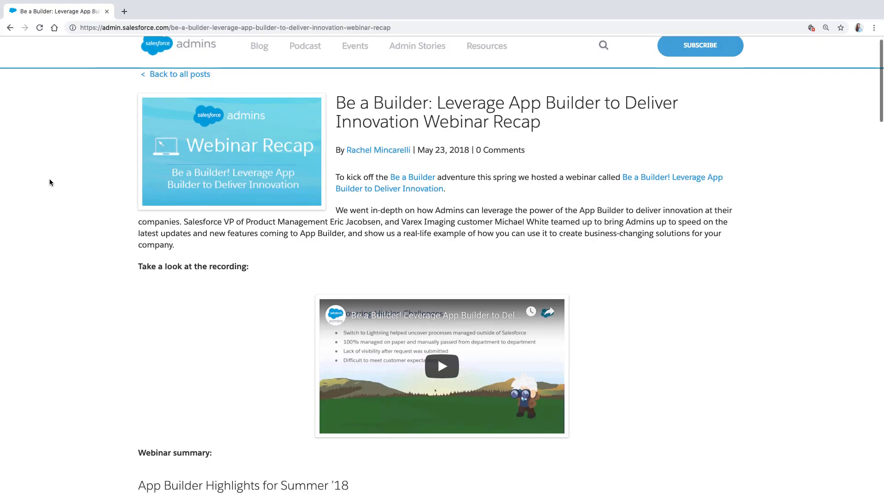
pyautogui.scroll(-3)
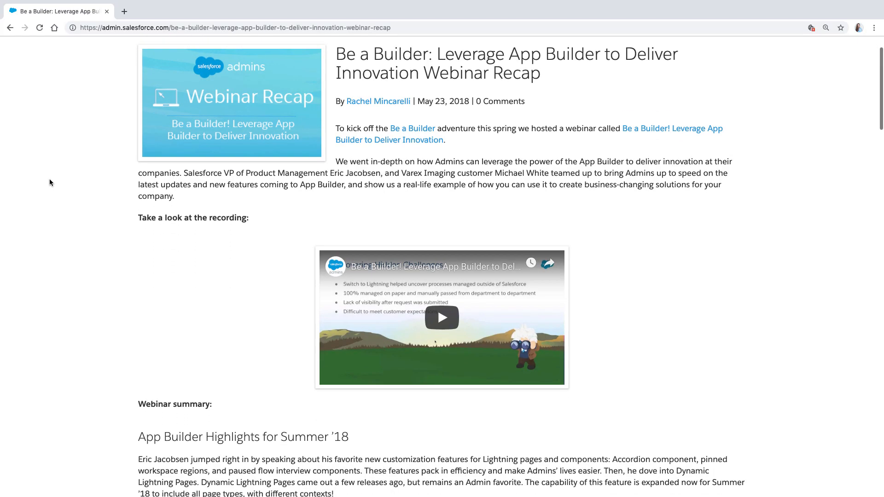
pyautogui.scroll(-3)
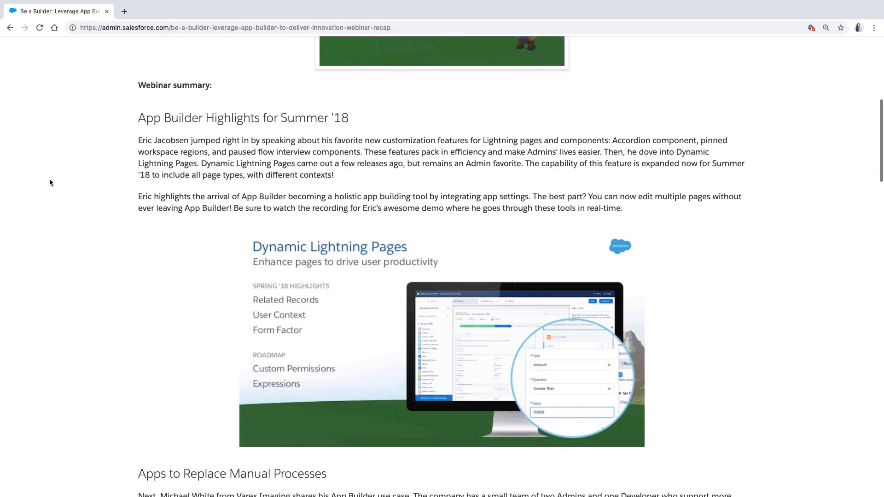
pyautogui.scroll(-3)
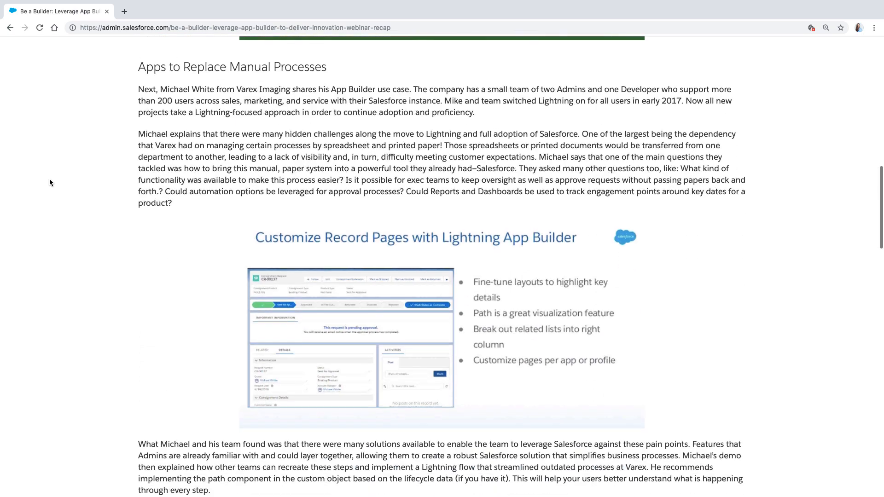
pyautogui.scroll(3)
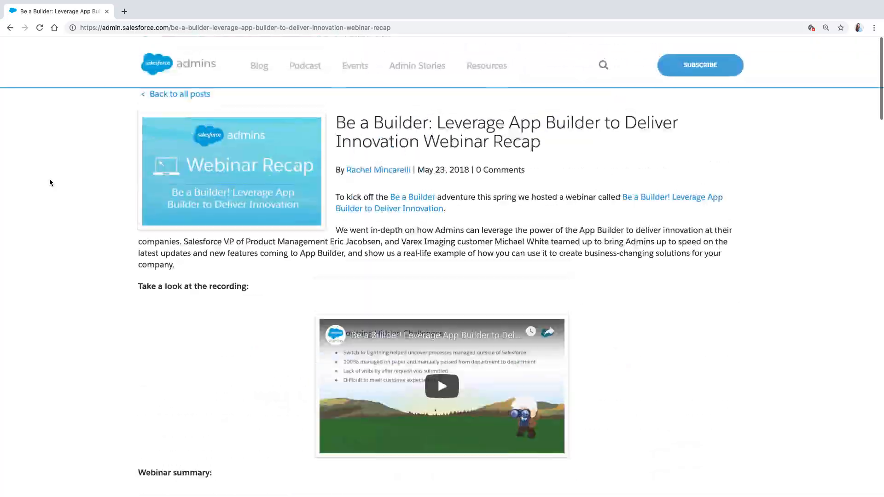